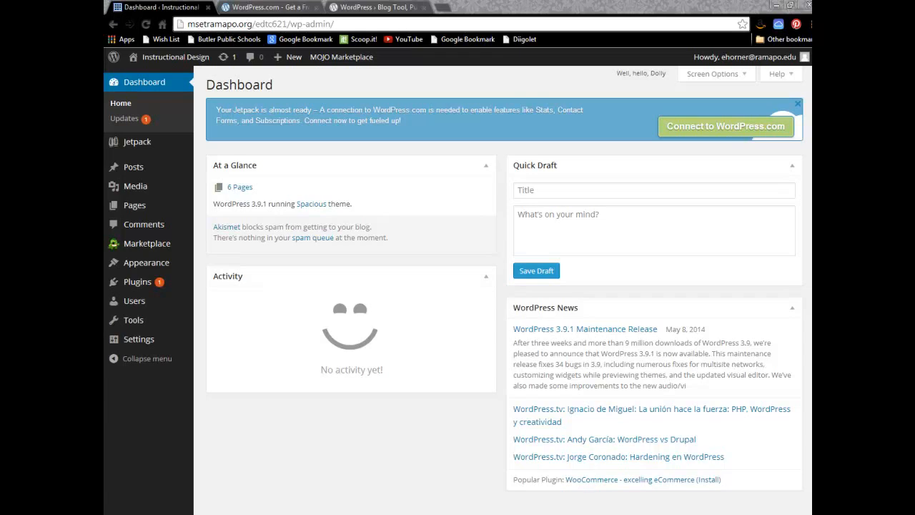
{"action": "mouse_move", "coordinate": [279, 81]}
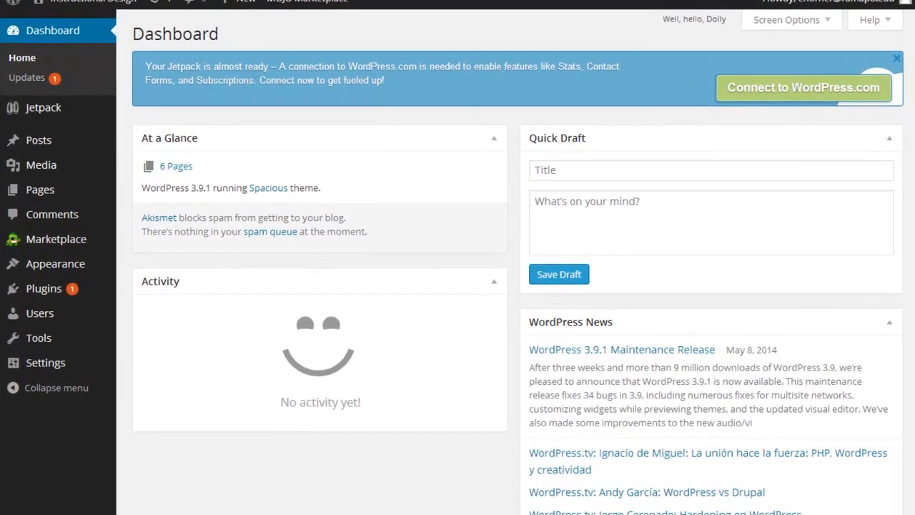
{"action": "mouse_move", "coordinate": [53, 30]}
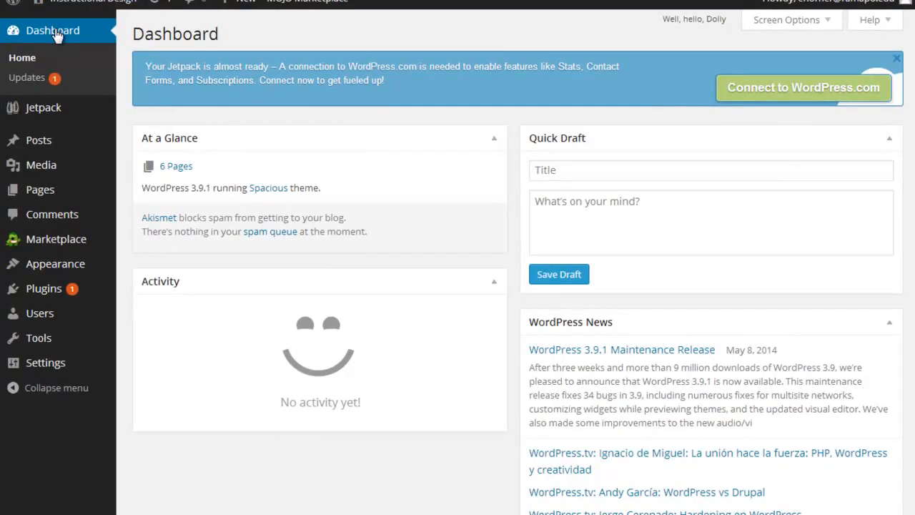
{"action": "mouse_move", "coordinate": [178, 80]}
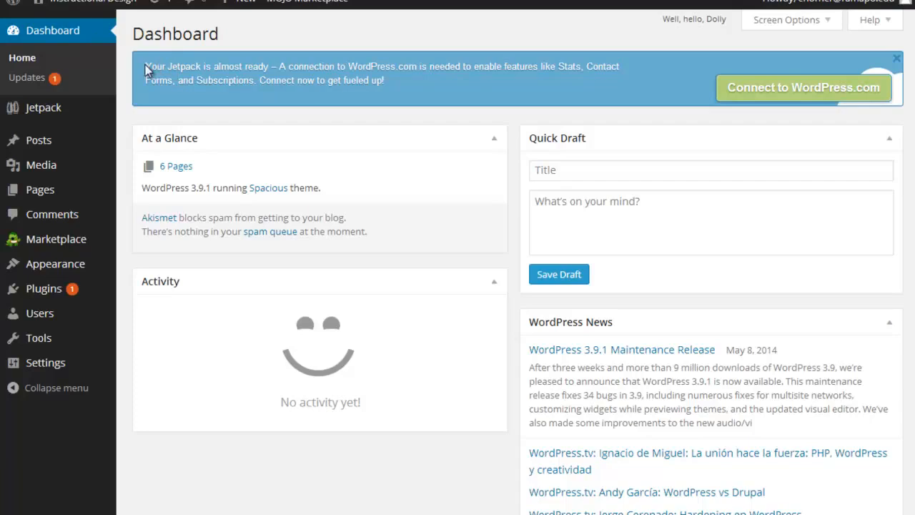
- Navigate from the Jetpack almost-ready notice to the Jetpack Settings page listing its modules
{"action": "double_click", "coordinate": [186, 65]}
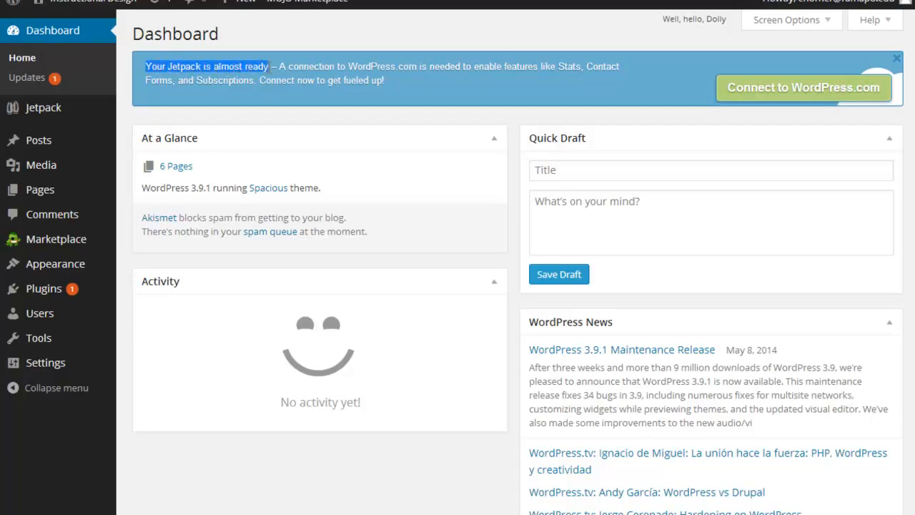
{"action": "mouse_move", "coordinate": [885, 70]}
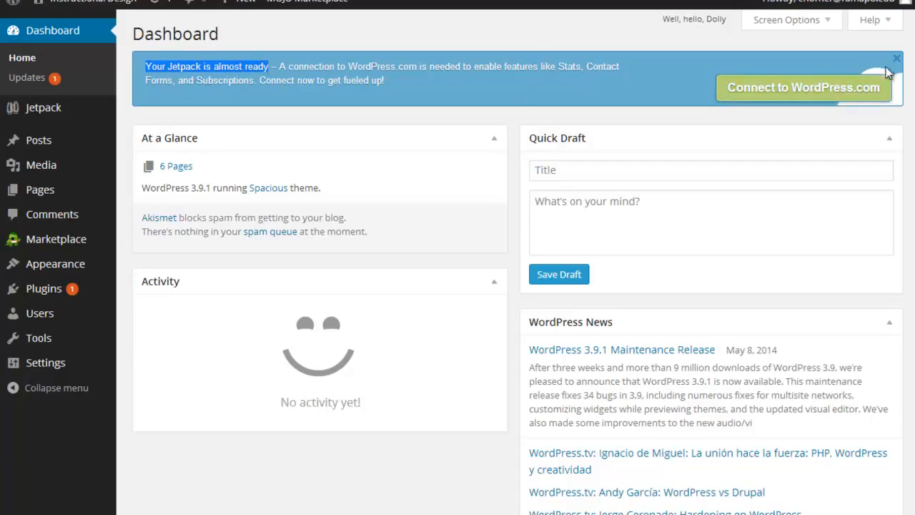
{"action": "mouse_move", "coordinate": [829, 98]}
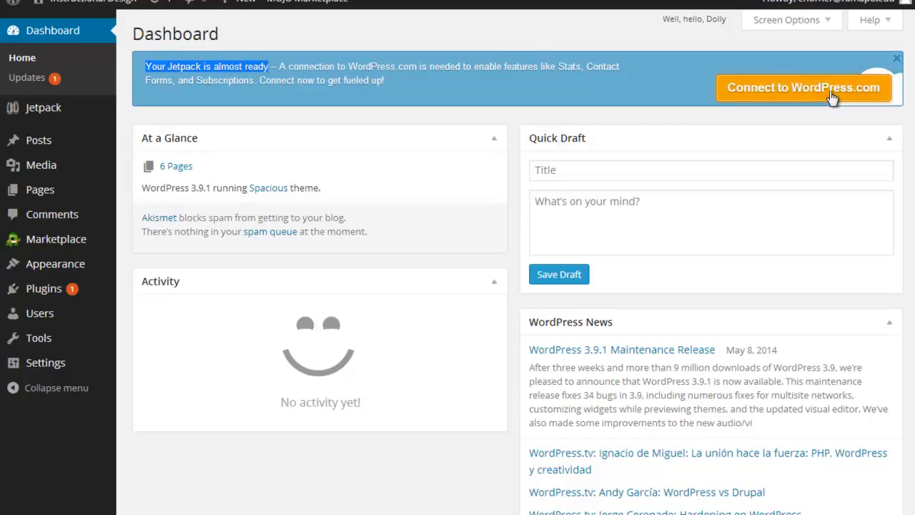
{"action": "mouse_move", "coordinate": [398, 91]}
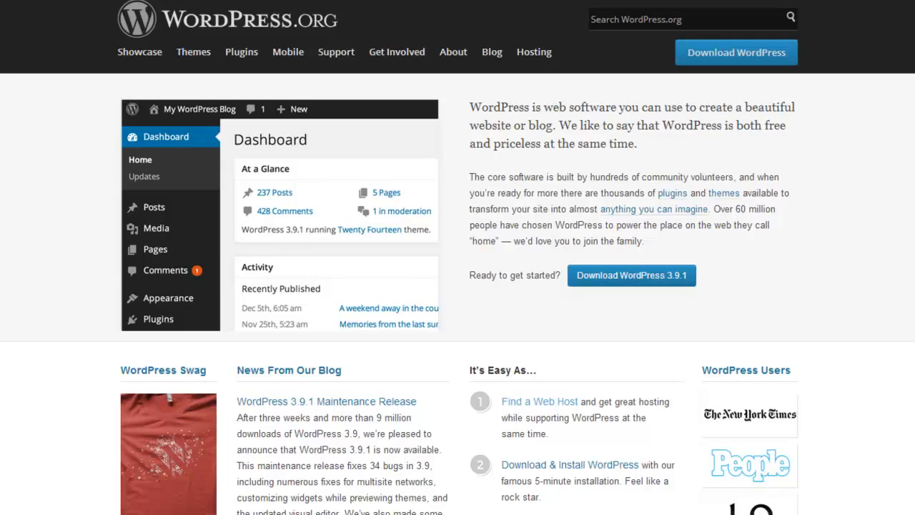
{"action": "mouse_move", "coordinate": [193, 52]}
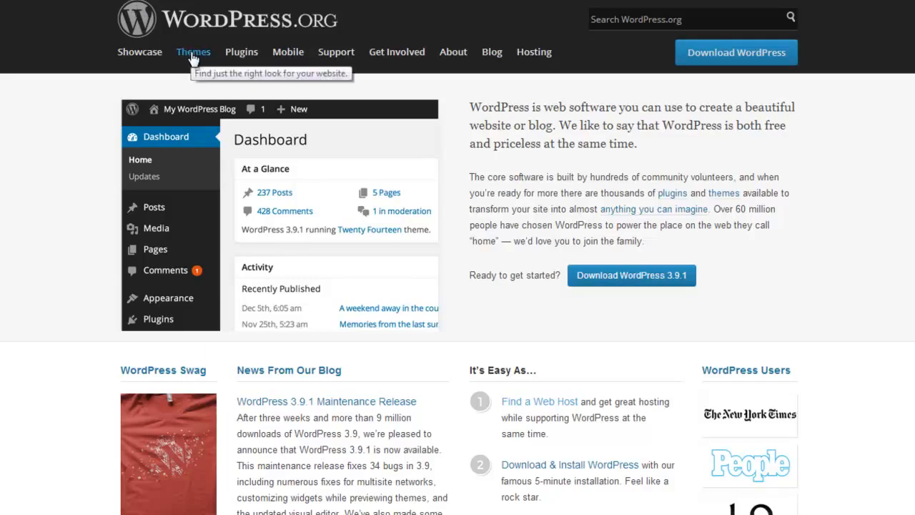
{"action": "mouse_move", "coordinate": [335, 51]}
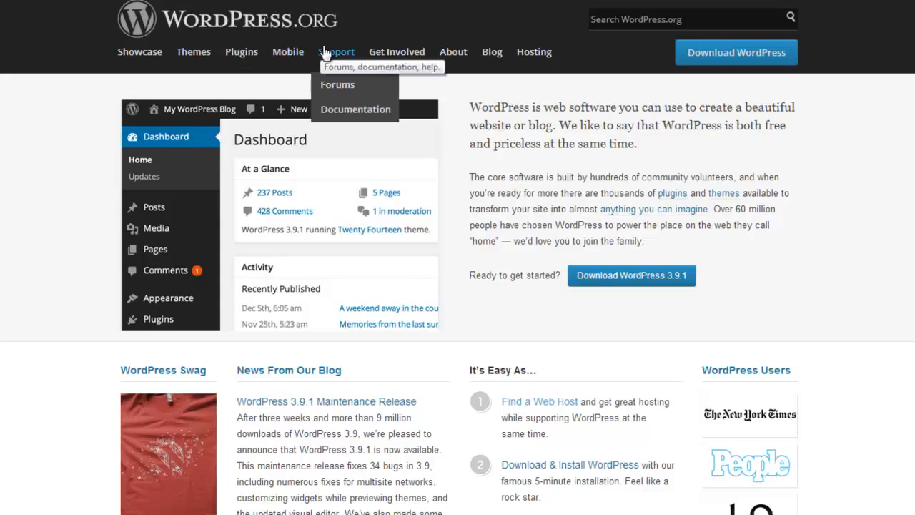
{"action": "mouse_move", "coordinate": [491, 51]}
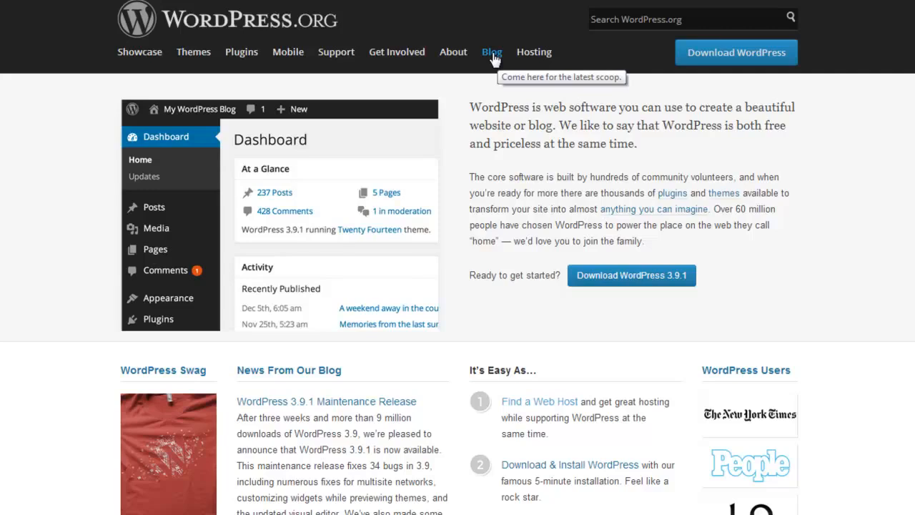
{"action": "mouse_move", "coordinate": [146, 54]}
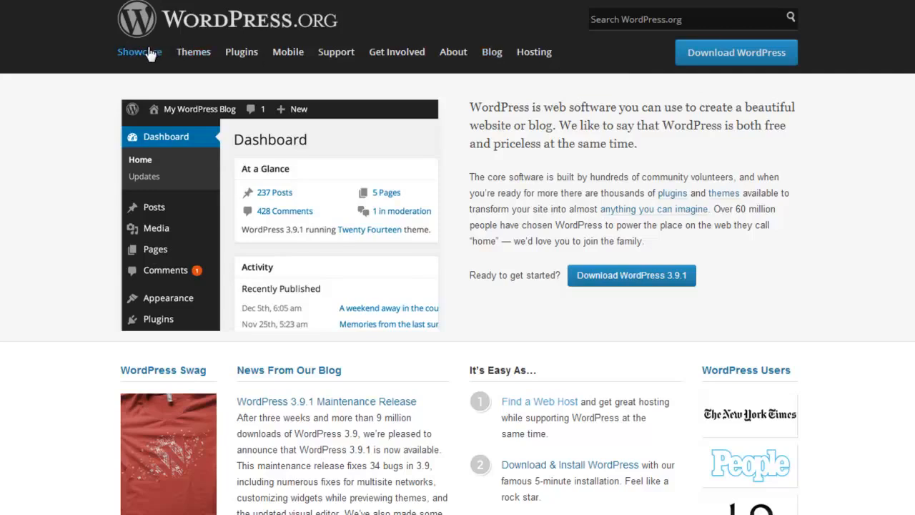
{"action": "mouse_move", "coordinate": [140, 51]}
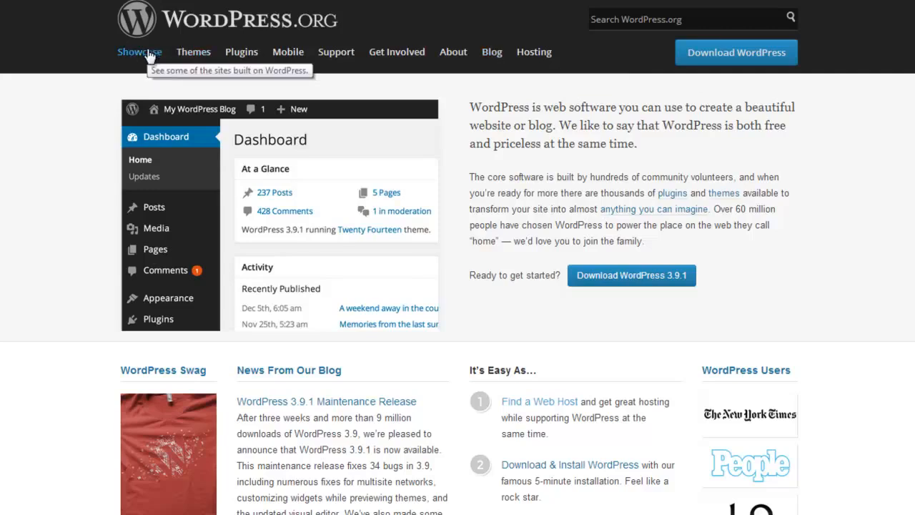
{"action": "mouse_move", "coordinate": [586, 60]}
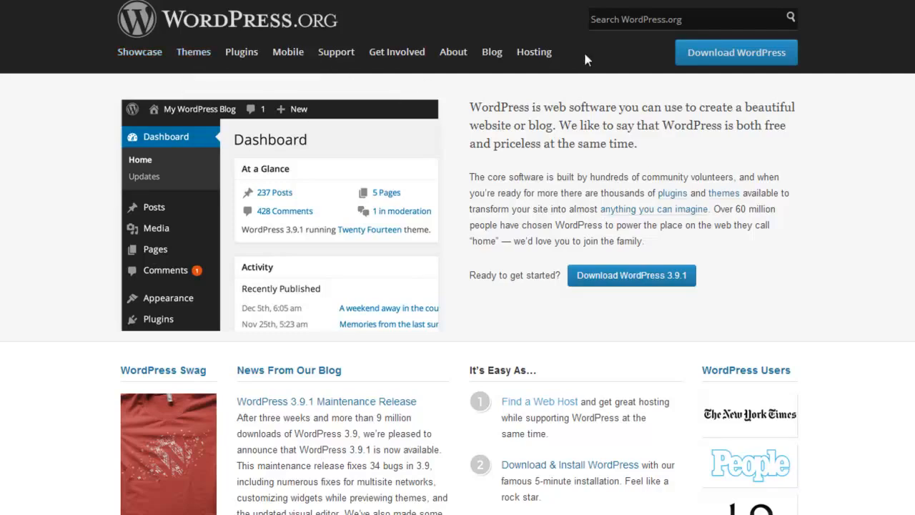
{"action": "mouse_move", "coordinate": [566, 80]}
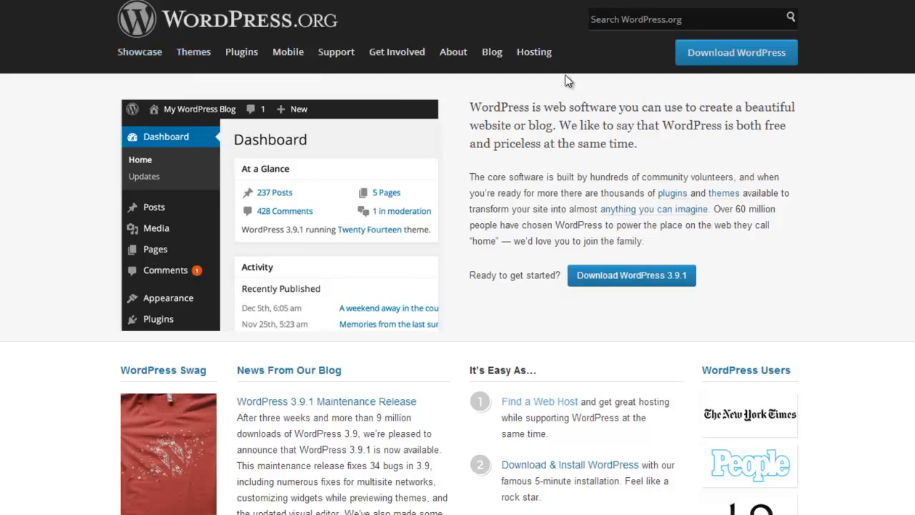
{"action": "mouse_move", "coordinate": [576, 87]}
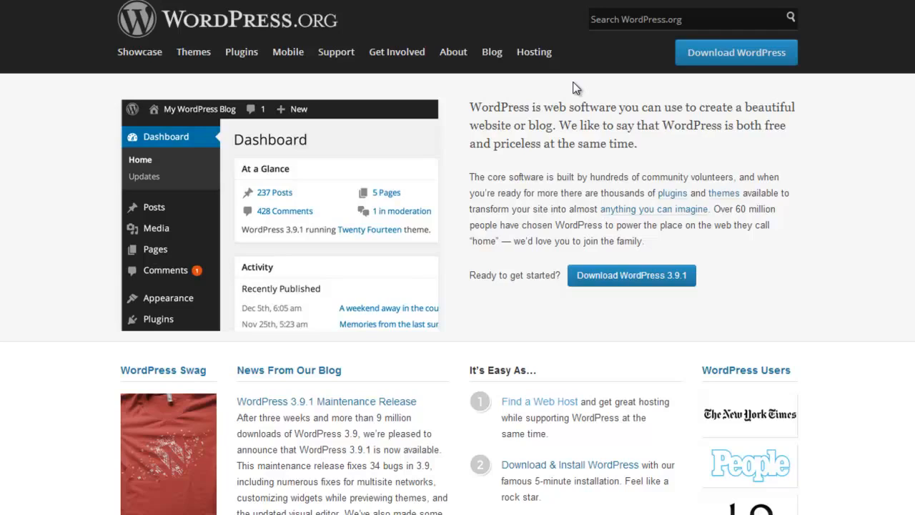
{"action": "mouse_move", "coordinate": [554, 120]}
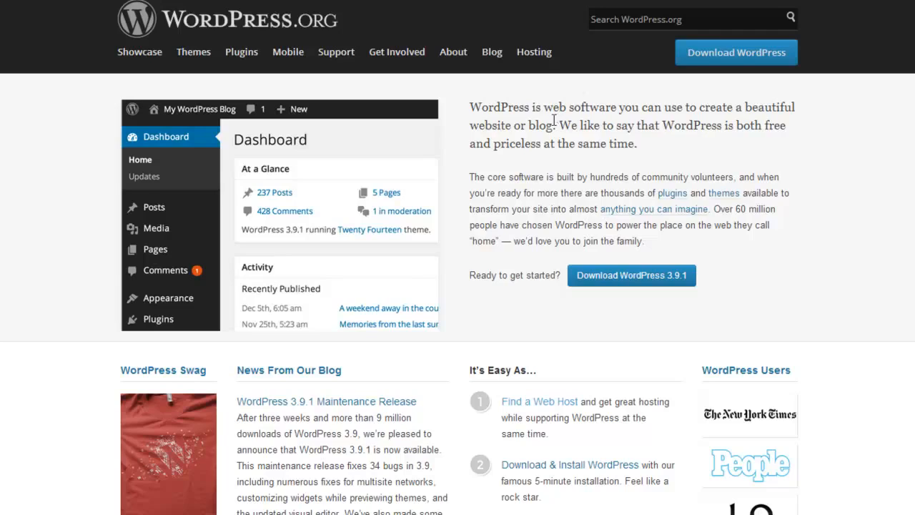
{"action": "mouse_move", "coordinate": [526, 107]}
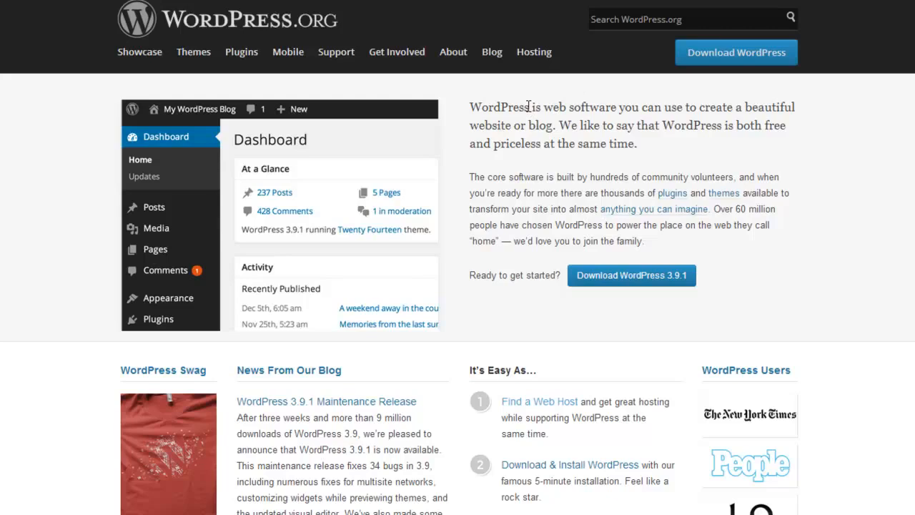
{"action": "mouse_move", "coordinate": [529, 113]}
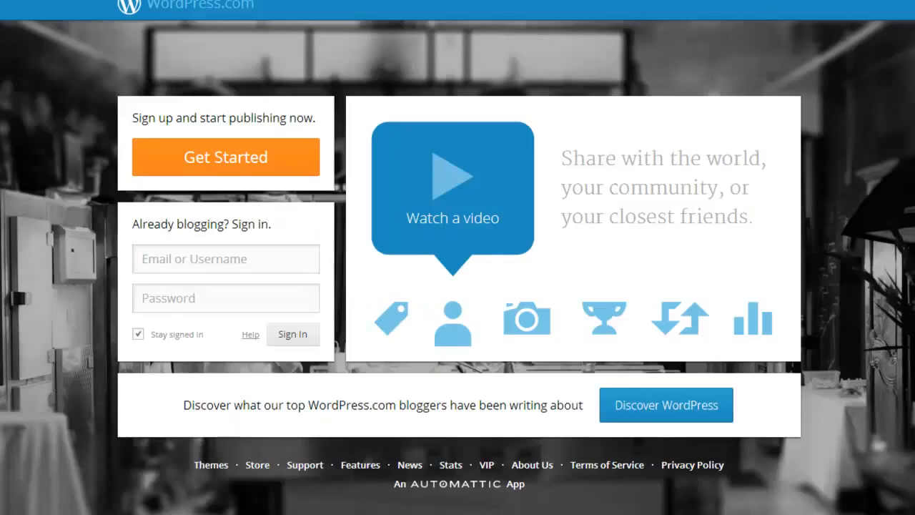
{"action": "mouse_move", "coordinate": [325, 86]}
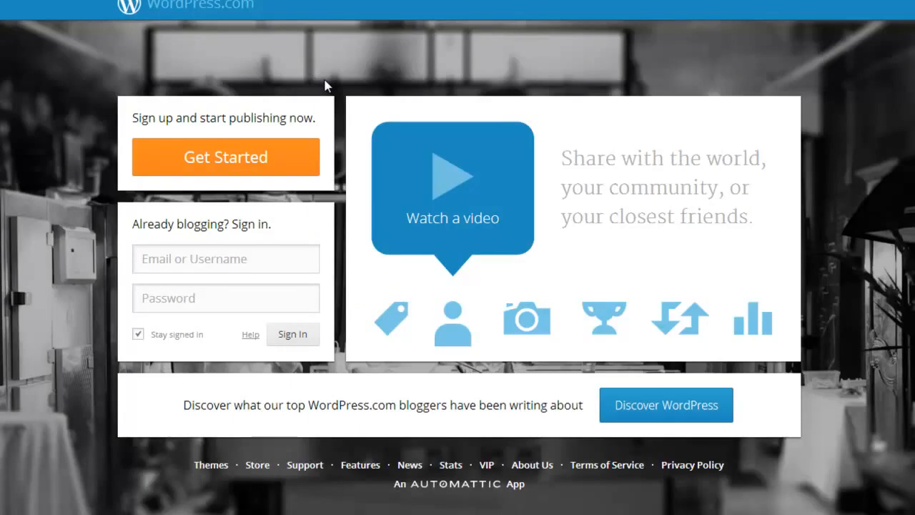
{"action": "mouse_move", "coordinate": [254, 227]}
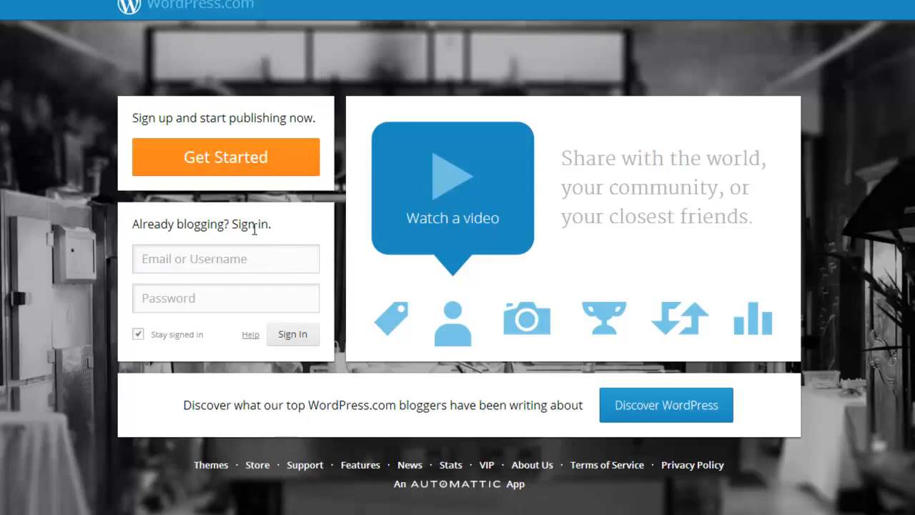
{"action": "mouse_move", "coordinate": [263, 240]}
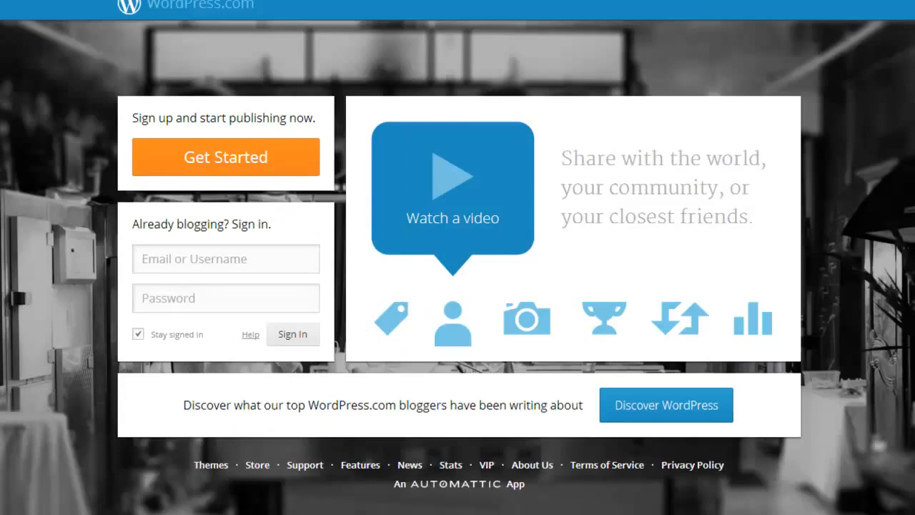
{"action": "mouse_move", "coordinate": [243, 163]}
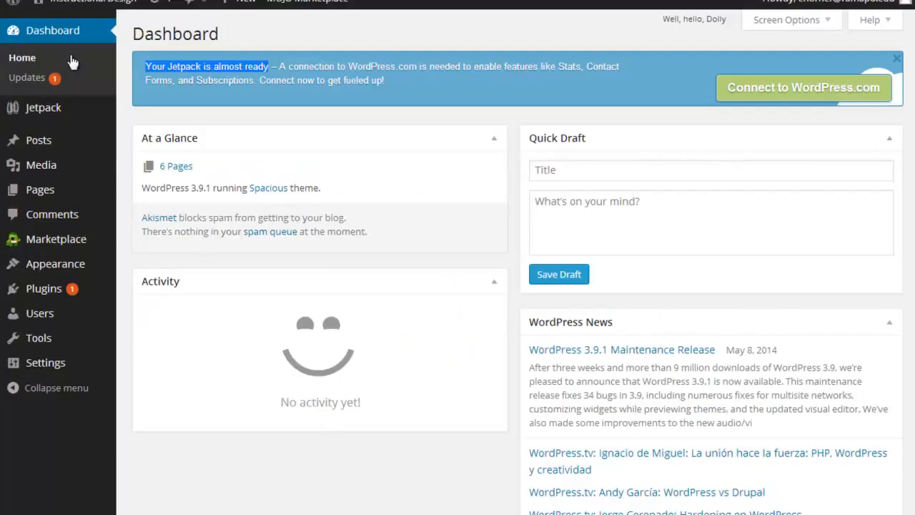
{"action": "mouse_move", "coordinate": [56, 239]}
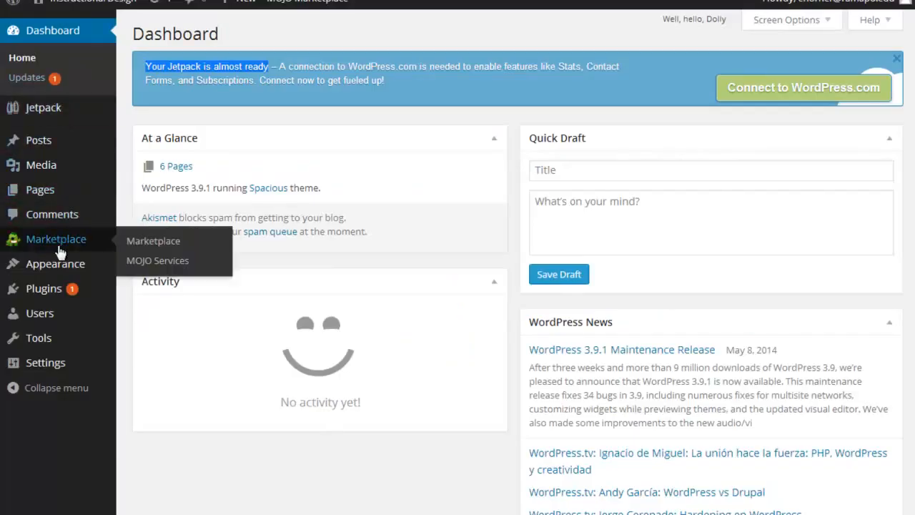
{"action": "mouse_move", "coordinate": [55, 270]}
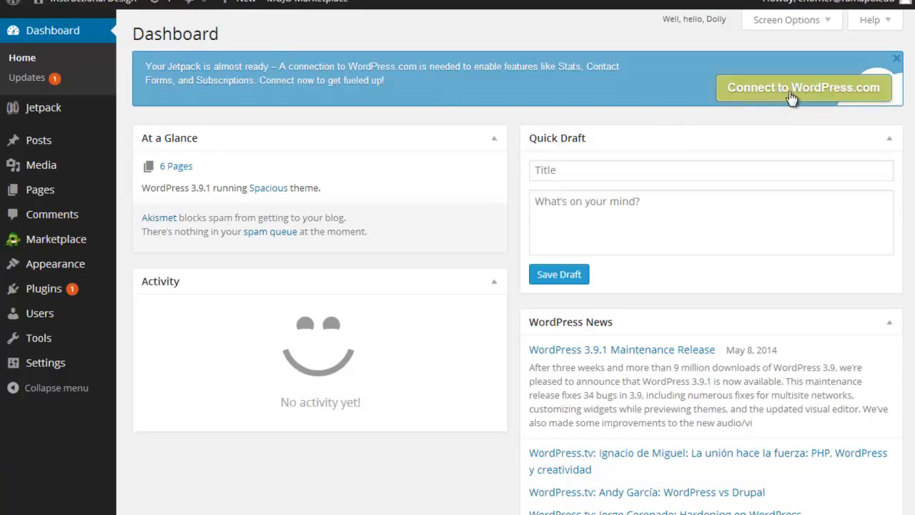
{"action": "mouse_move", "coordinate": [217, 86]}
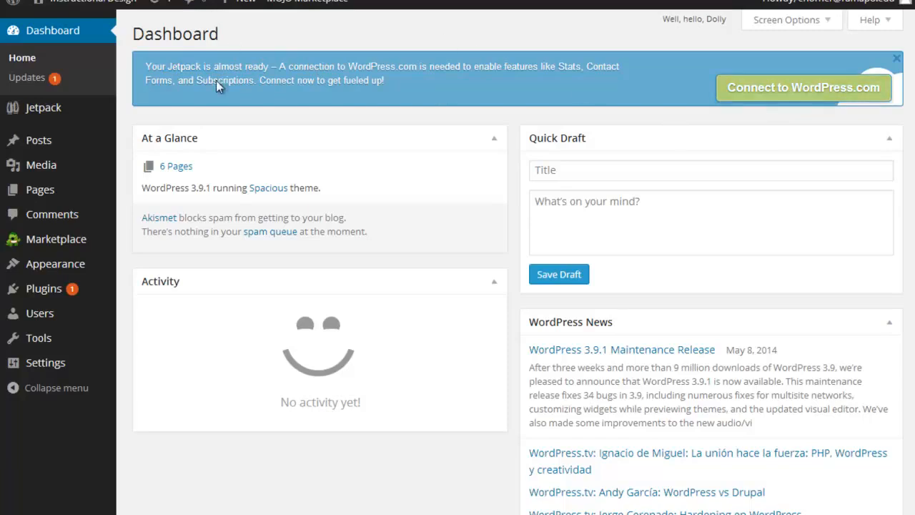
{"action": "mouse_move", "coordinate": [641, 83]}
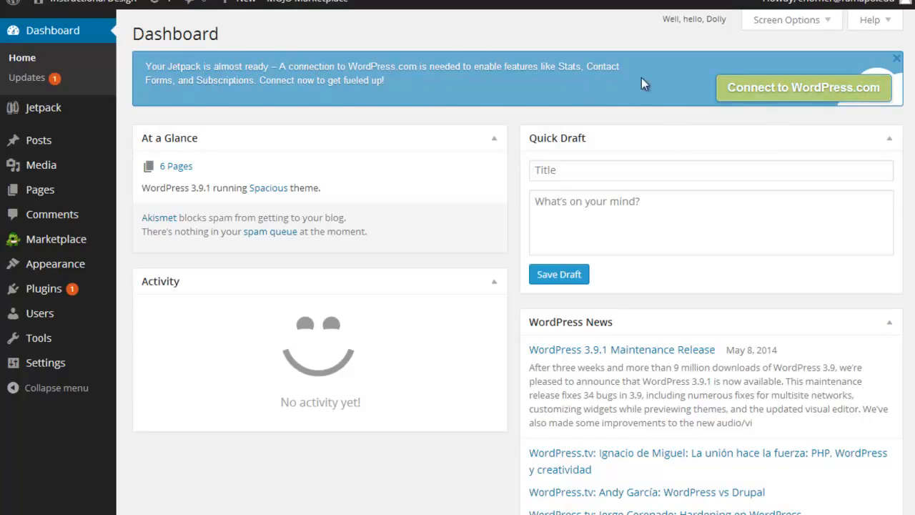
{"action": "mouse_move", "coordinate": [805, 95]}
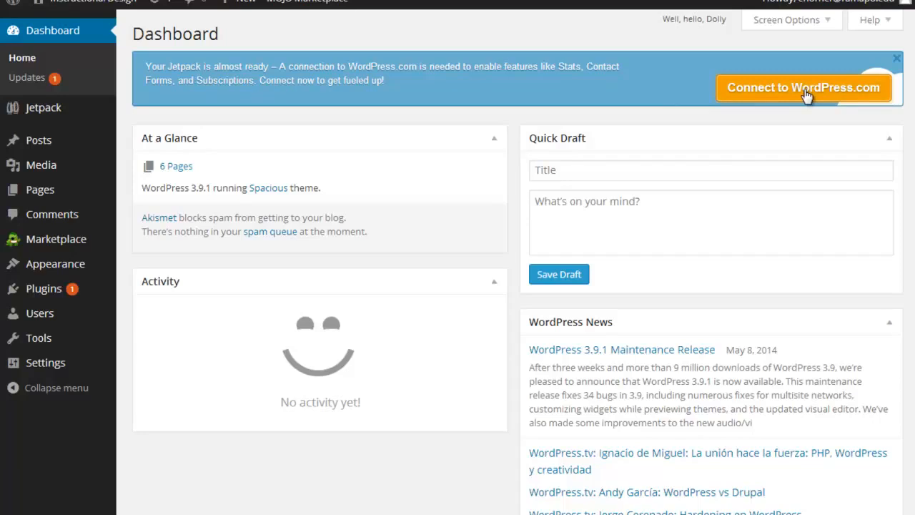
{"action": "left_click", "coordinate": [803, 87]}
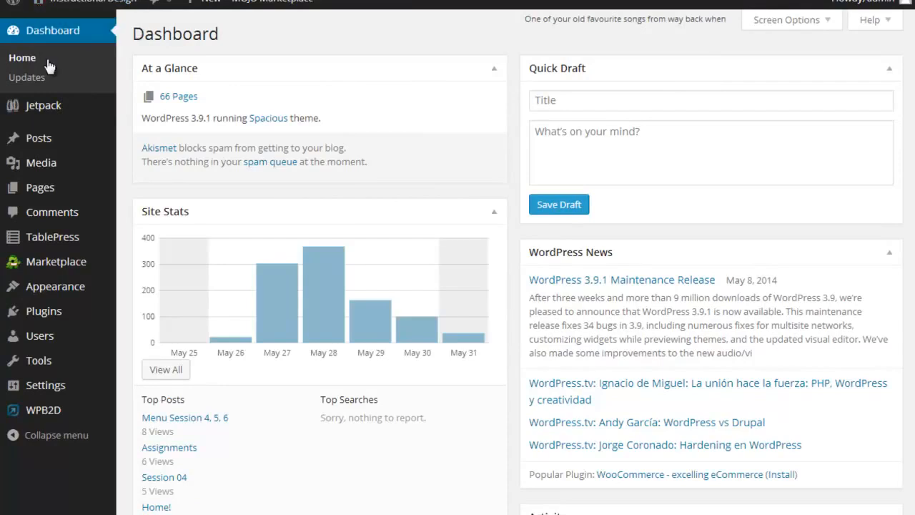
{"action": "mouse_move", "coordinate": [228, 218]}
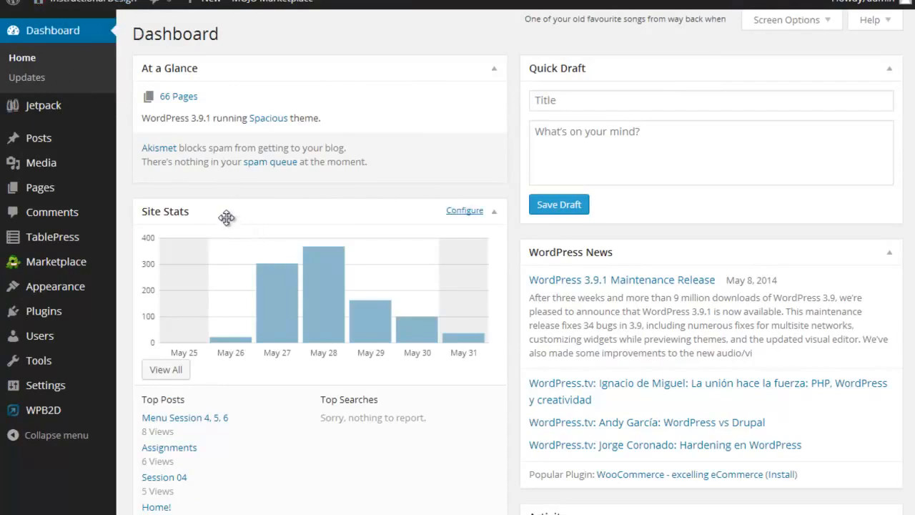
{"action": "mouse_move", "coordinate": [476, 335]}
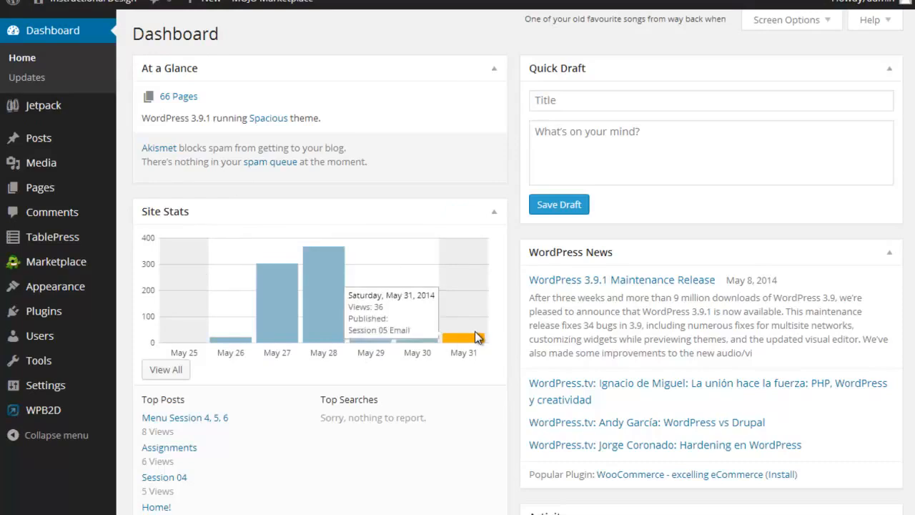
{"action": "mouse_move", "coordinate": [473, 347]}
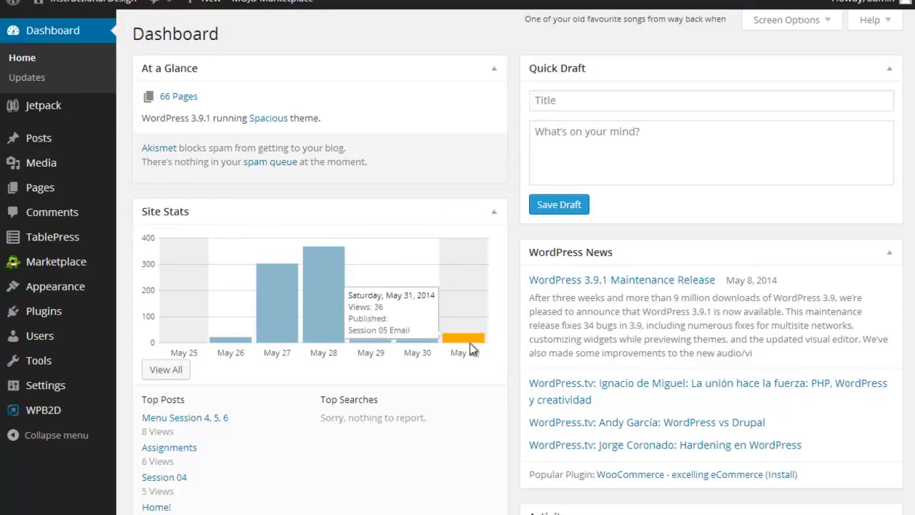
{"action": "mouse_move", "coordinate": [408, 332]}
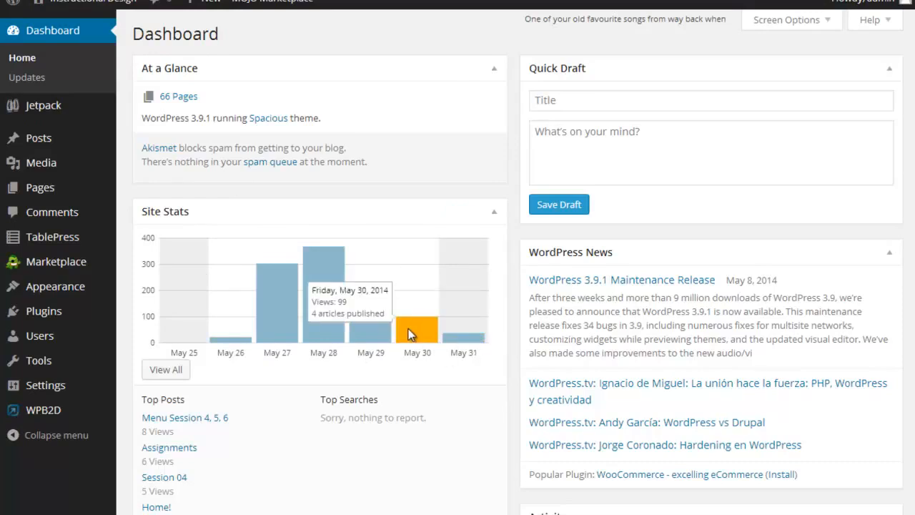
{"action": "mouse_move", "coordinate": [329, 320]}
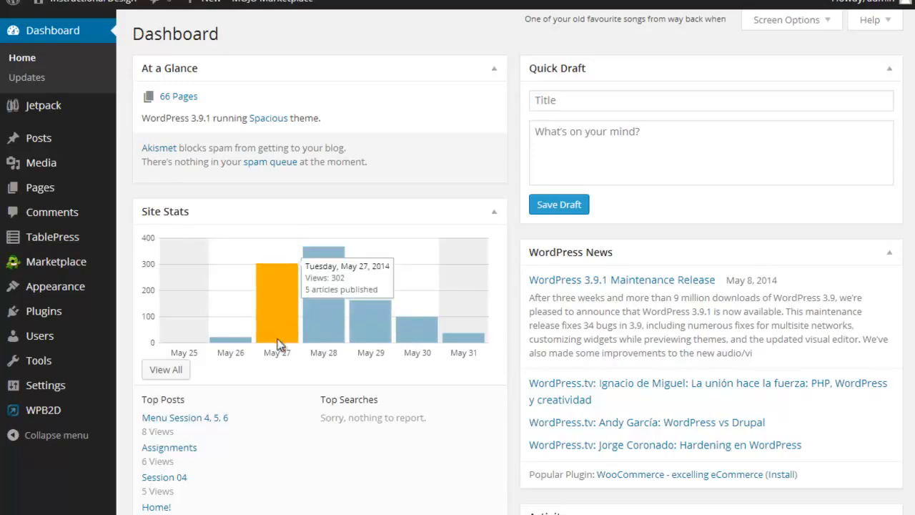
{"action": "mouse_move", "coordinate": [322, 316]}
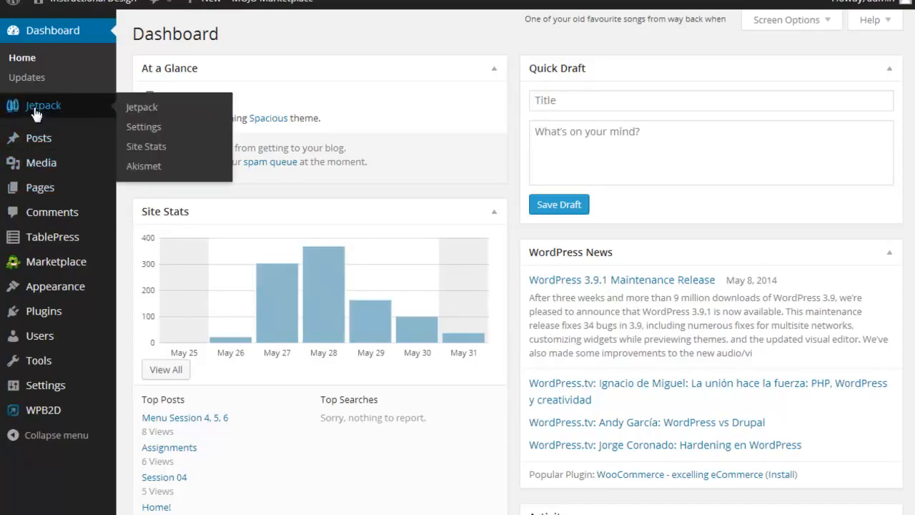
{"action": "mouse_move", "coordinate": [153, 177]}
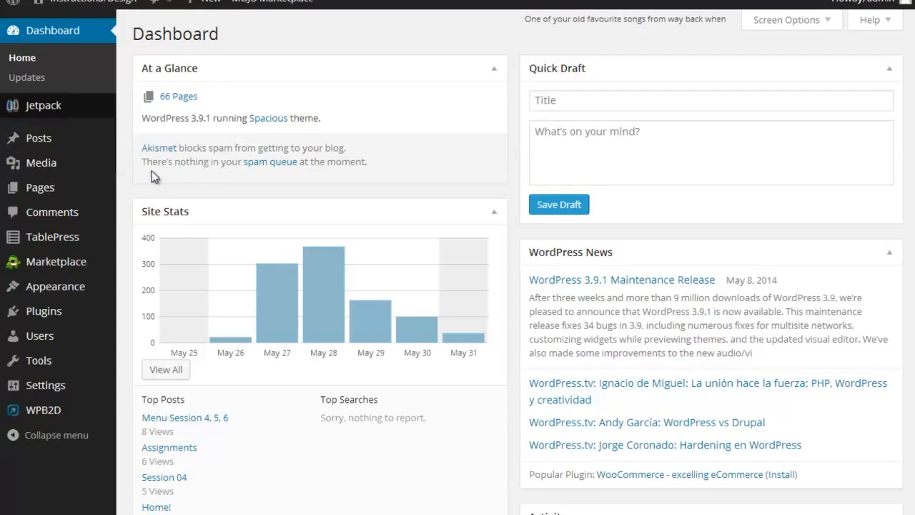
{"action": "mouse_move", "coordinate": [43, 106]}
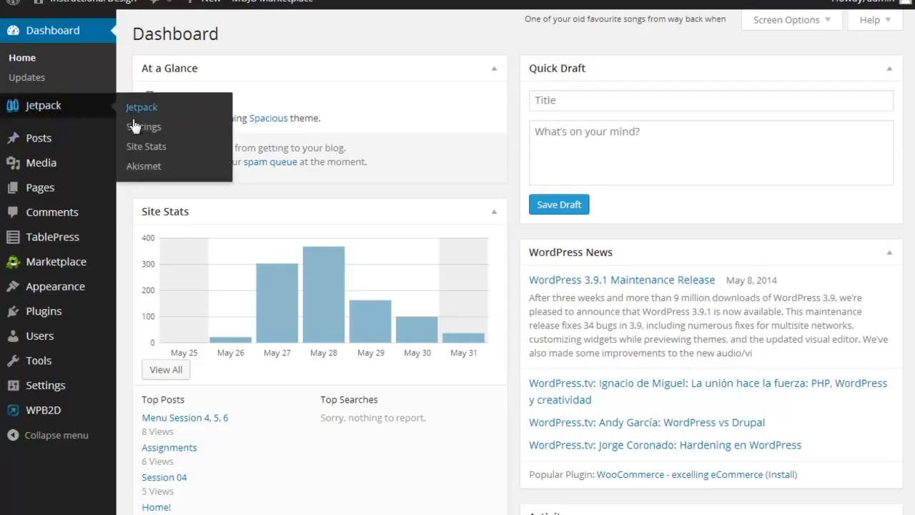
{"action": "mouse_move", "coordinate": [143, 166]}
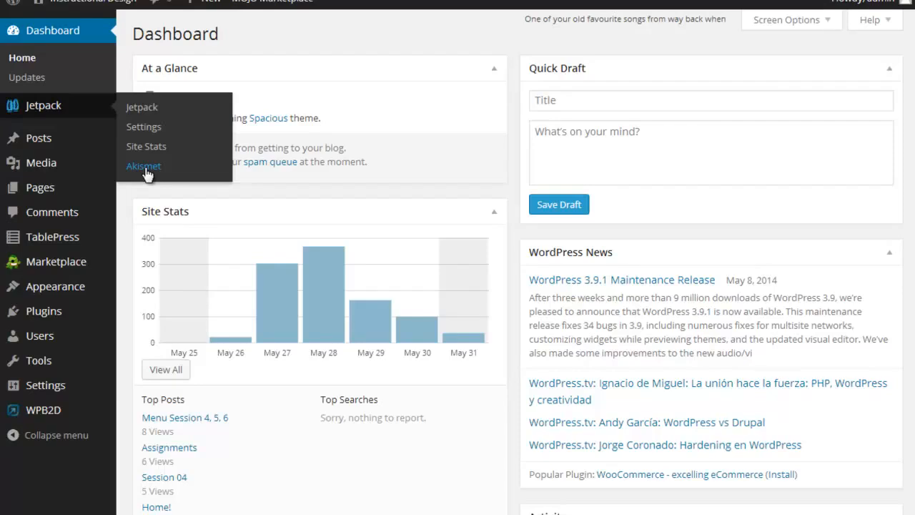
{"action": "mouse_move", "coordinate": [146, 146]}
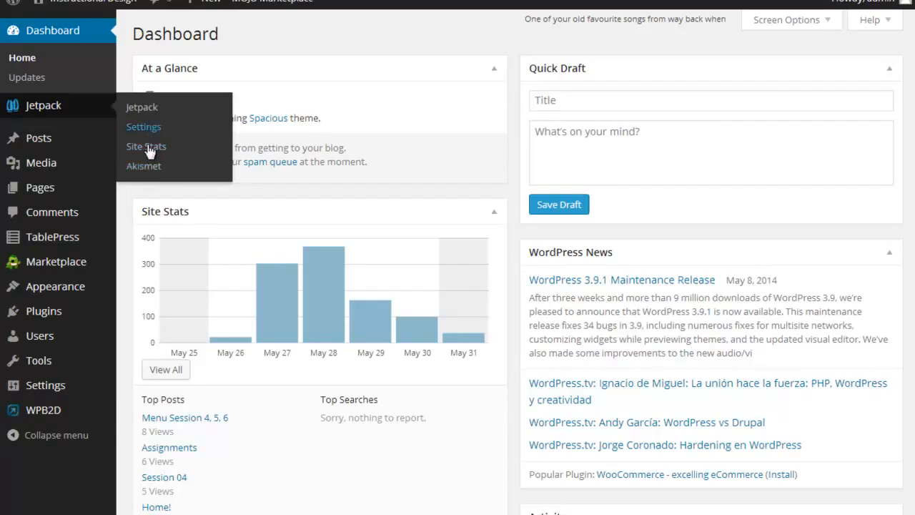
{"action": "mouse_move", "coordinate": [143, 172]}
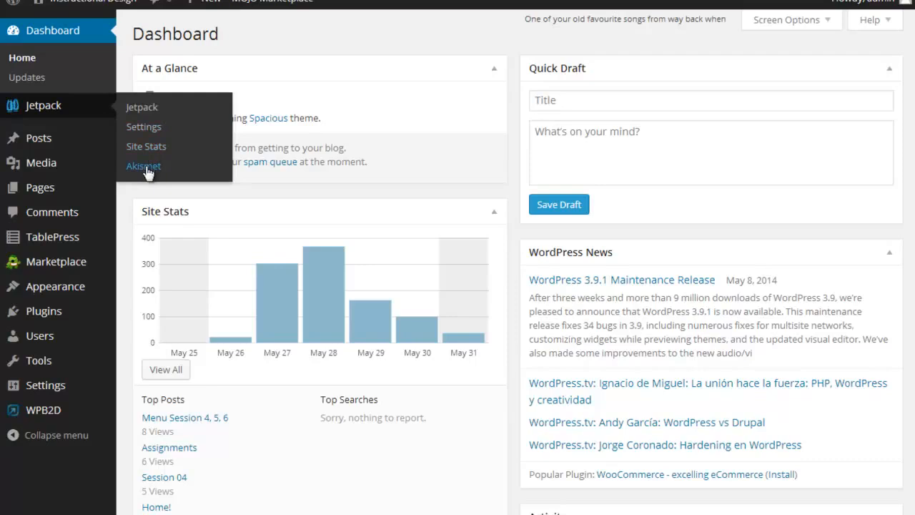
{"action": "mouse_move", "coordinate": [145, 146]}
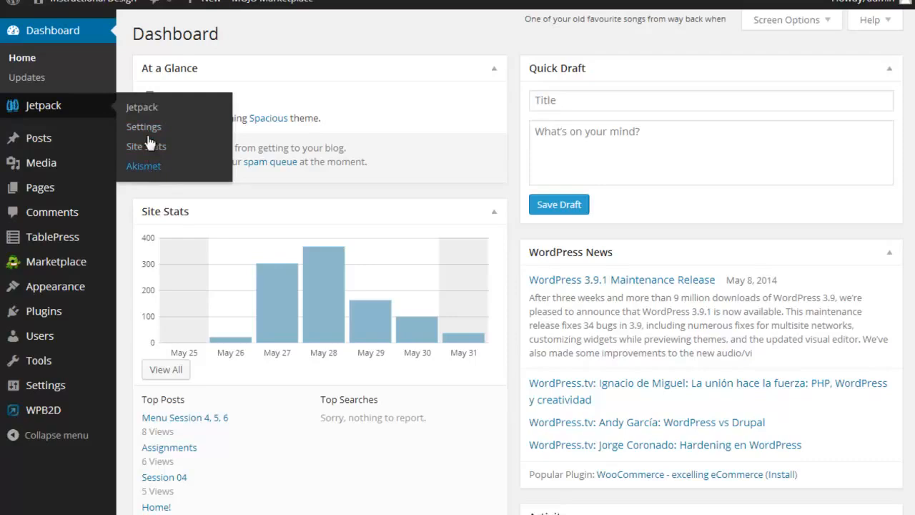
{"action": "mouse_move", "coordinate": [143, 126]}
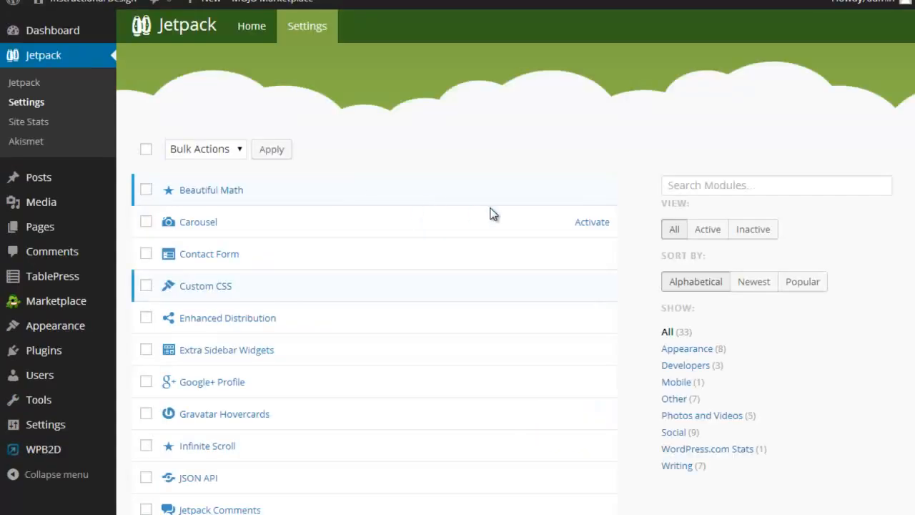
{"action": "scroll", "scroll_direction": "down", "scroll_amount": 3}
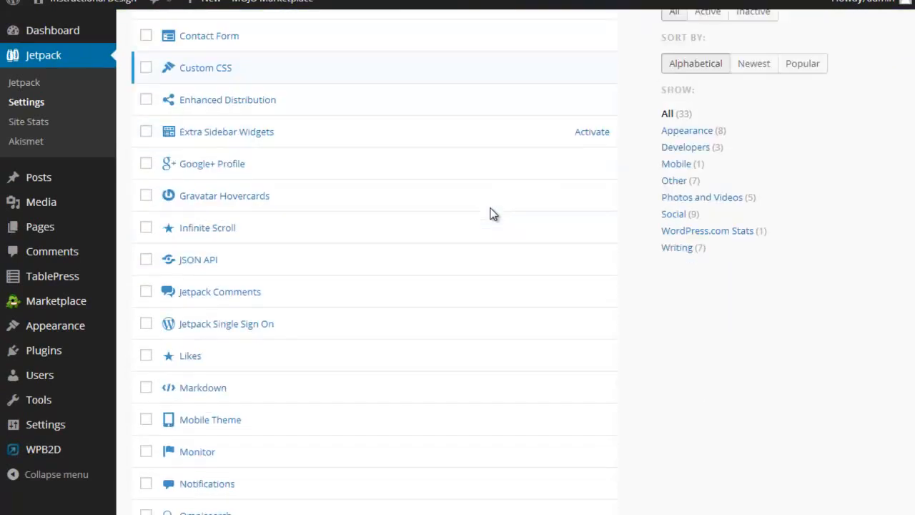
{"action": "scroll", "scroll_direction": "down", "scroll_amount": 3}
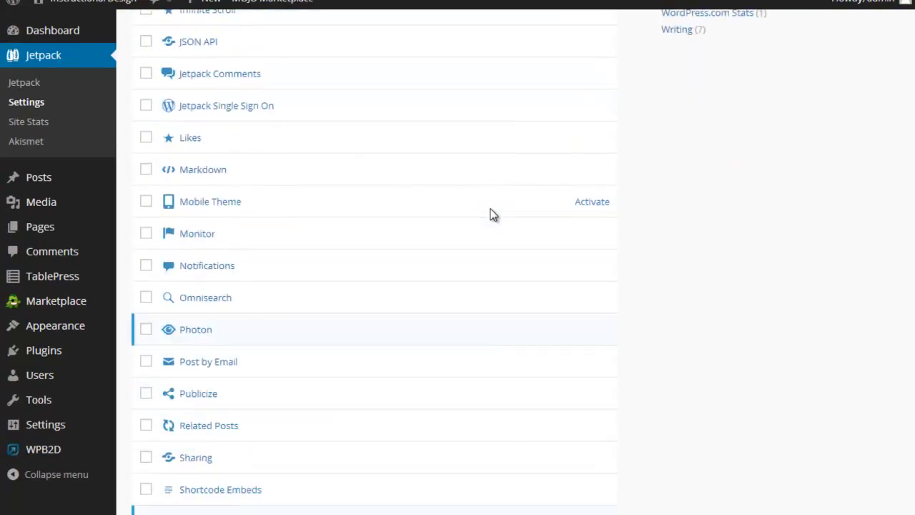
{"action": "scroll", "scroll_direction": "down", "scroll_amount": 3}
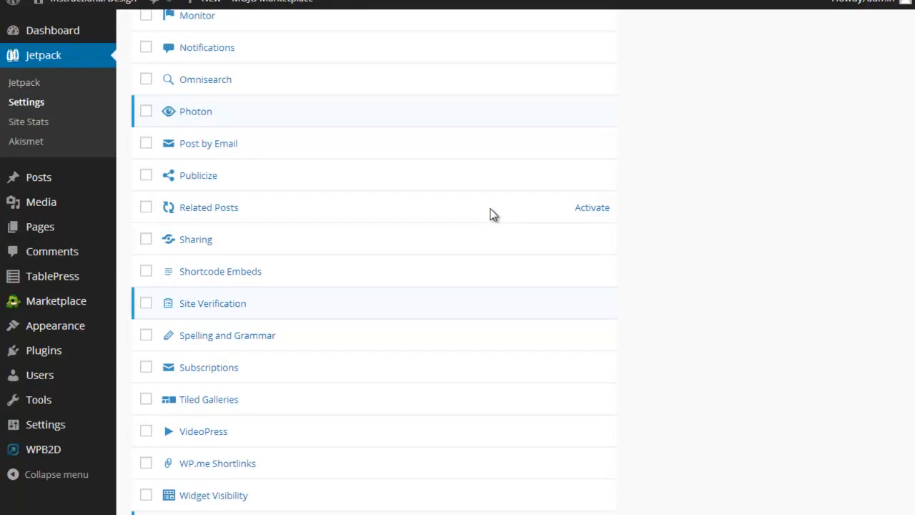
{"action": "scroll", "scroll_direction": "down", "scroll_amount": 3}
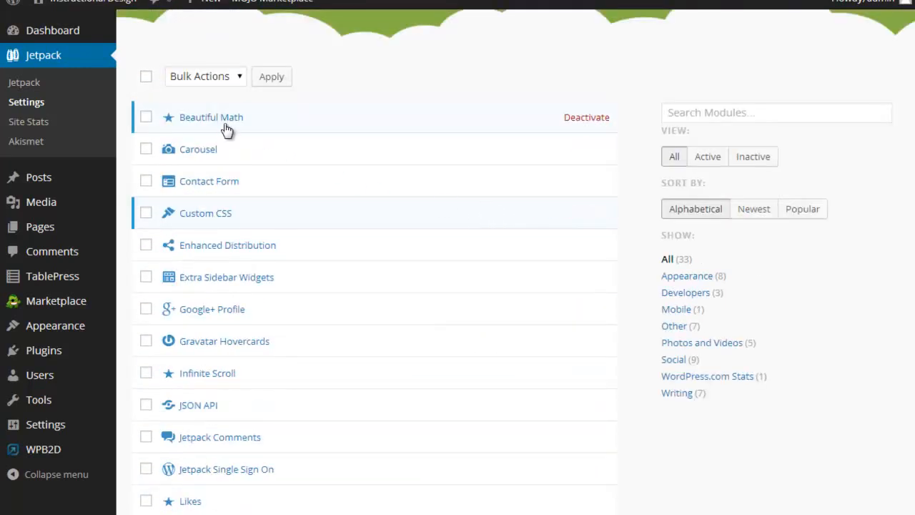
{"action": "mouse_move", "coordinate": [224, 121]}
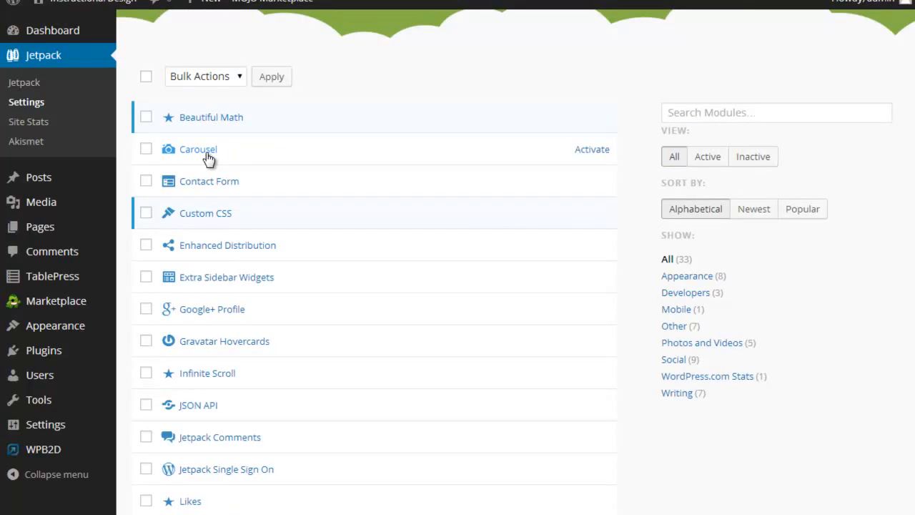
{"action": "mouse_move", "coordinate": [183, 158]}
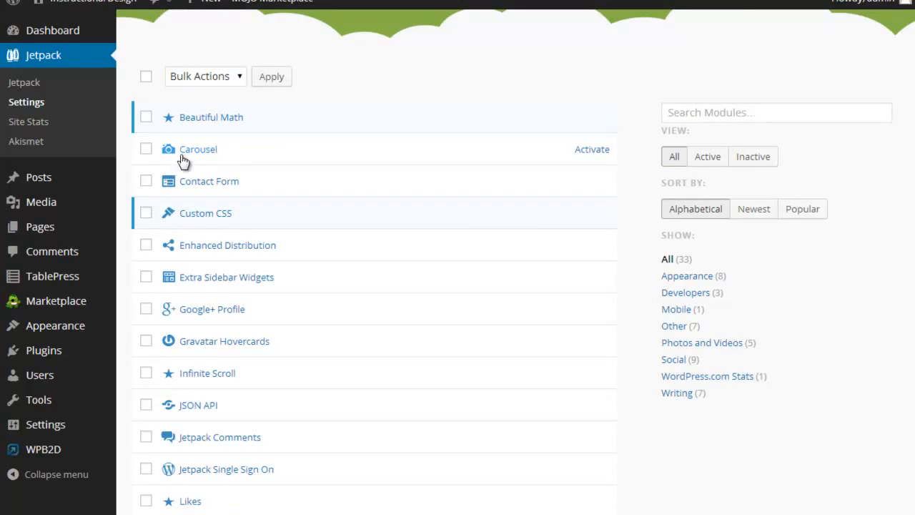
{"action": "mouse_move", "coordinate": [205, 218]}
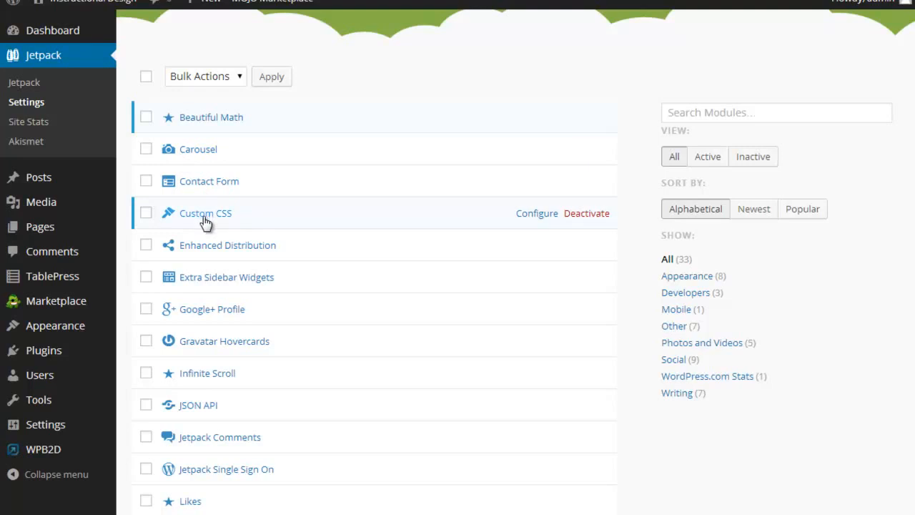
{"action": "mouse_move", "coordinate": [206, 217]}
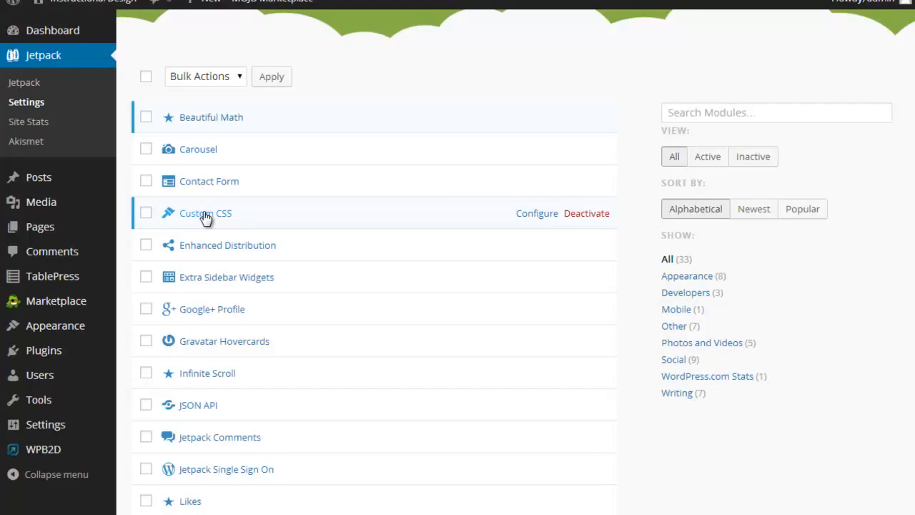
{"action": "mouse_move", "coordinate": [543, 223]}
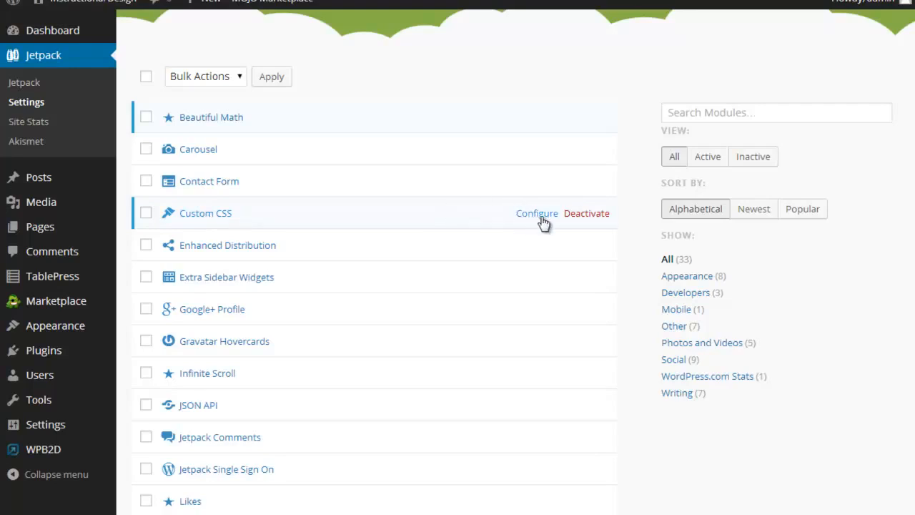
{"action": "mouse_move", "coordinate": [543, 216]}
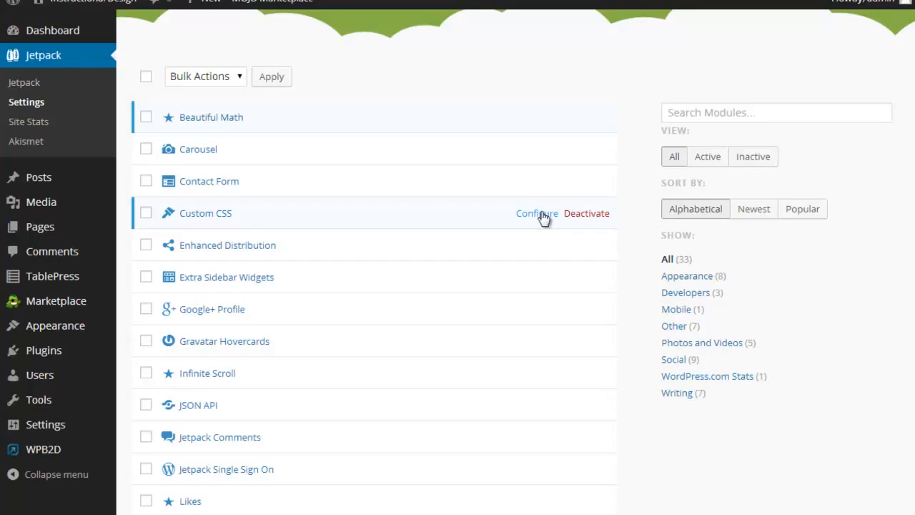
- Open the Custom CSS module's Configure link to reach the CSS Stylesheet Editor
{"action": "left_click", "coordinate": [536, 213]}
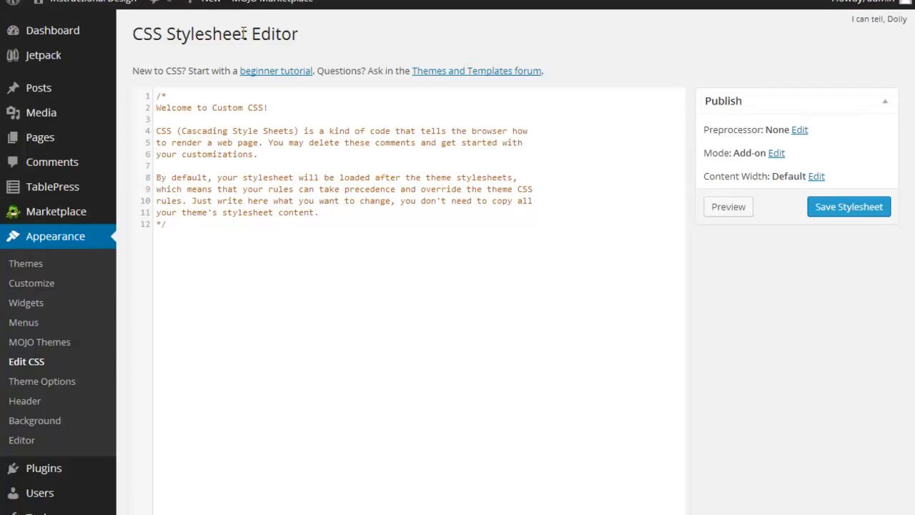
{"action": "mouse_move", "coordinate": [200, 248]}
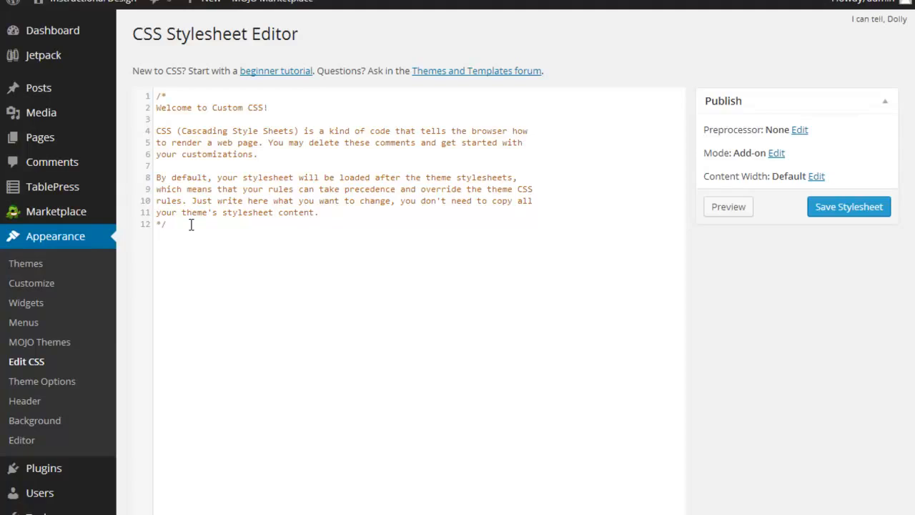
{"action": "mouse_move", "coordinate": [43, 57]}
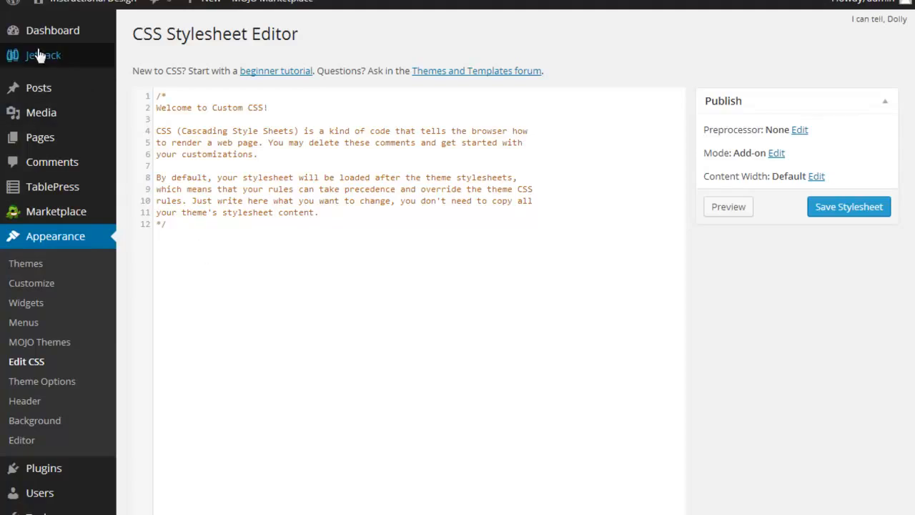
- Return to the Jetpack home page showing the site is successfully connected
{"action": "left_click", "coordinate": [43, 55]}
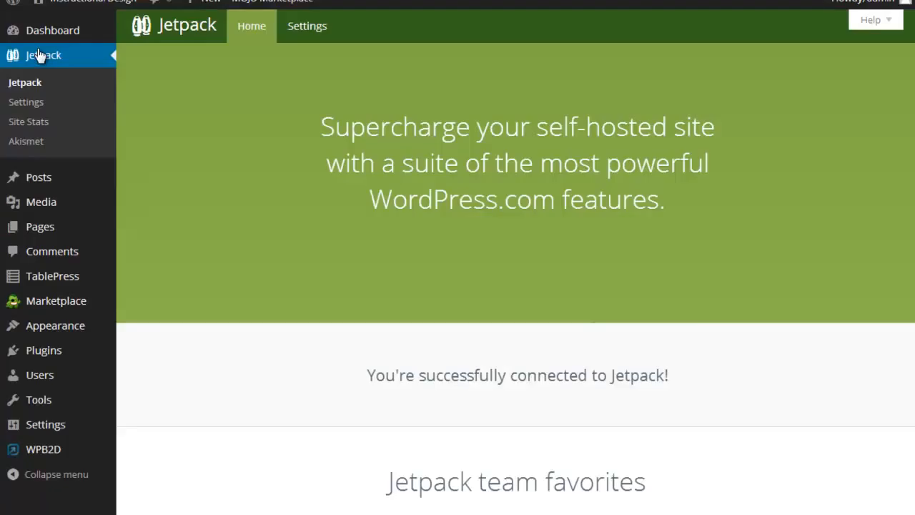